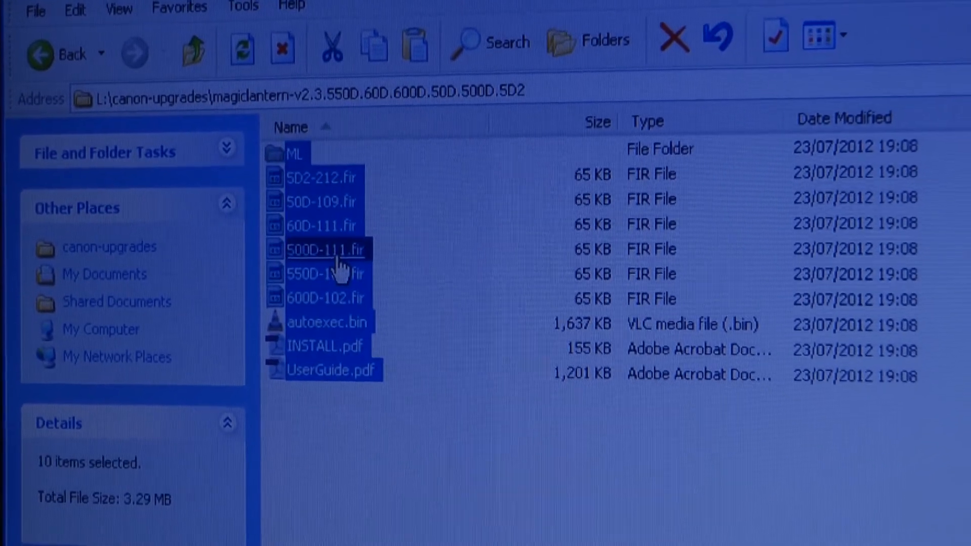
- Copy the ten selected Magic Lantern files and the ML folder from the extracted magiclantern folder
right_click(327, 249)
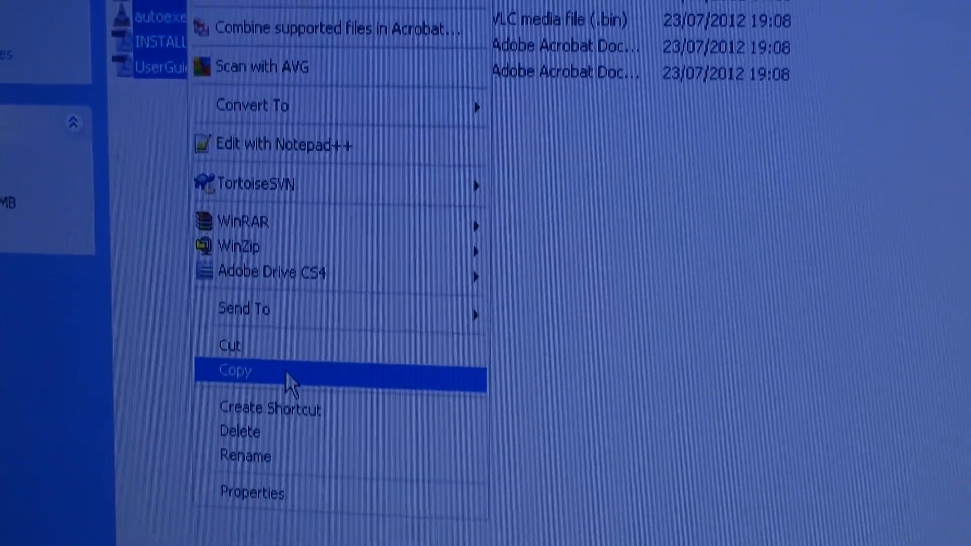
click(234, 370)
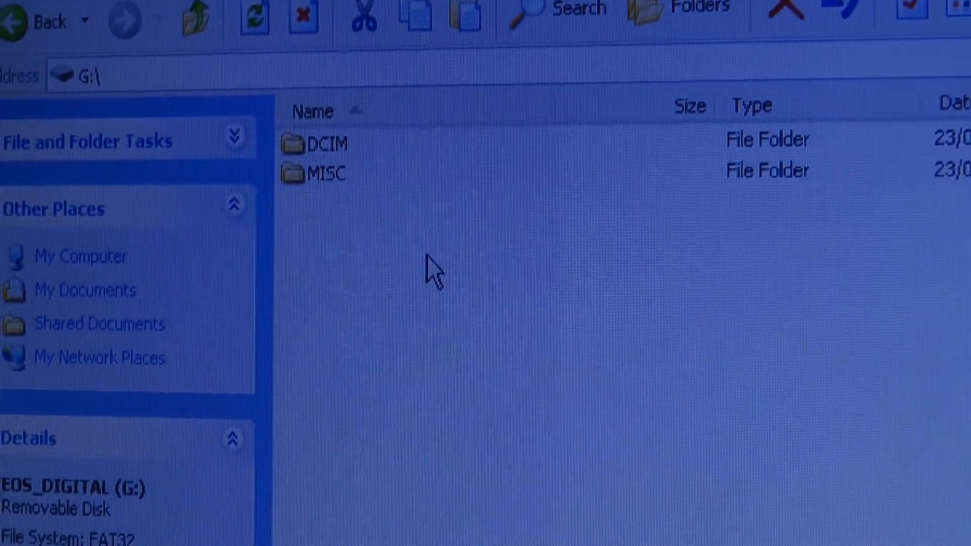
- Paste the Magic Lantern files and ML folder onto the G: memory card beside DCIM and MISC
right_click(427, 272)
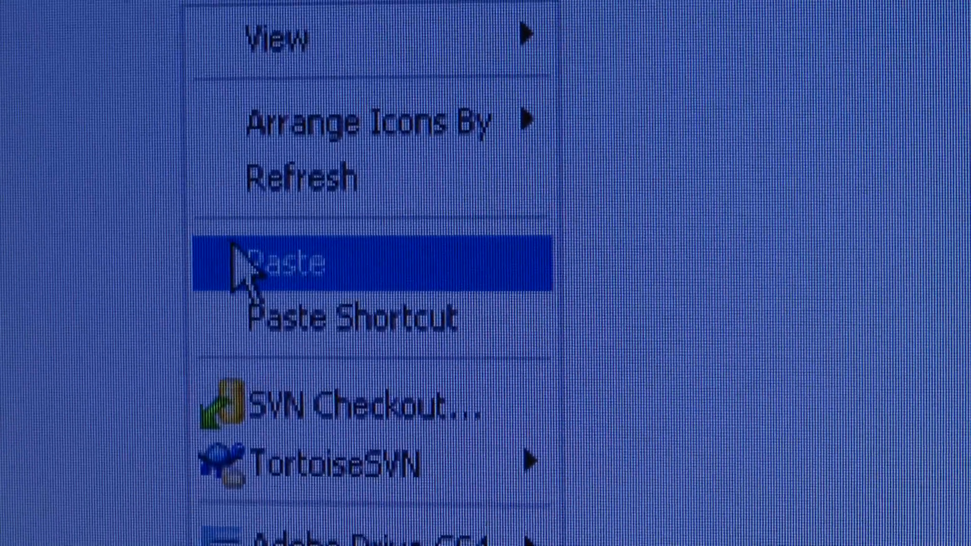
click(280, 263)
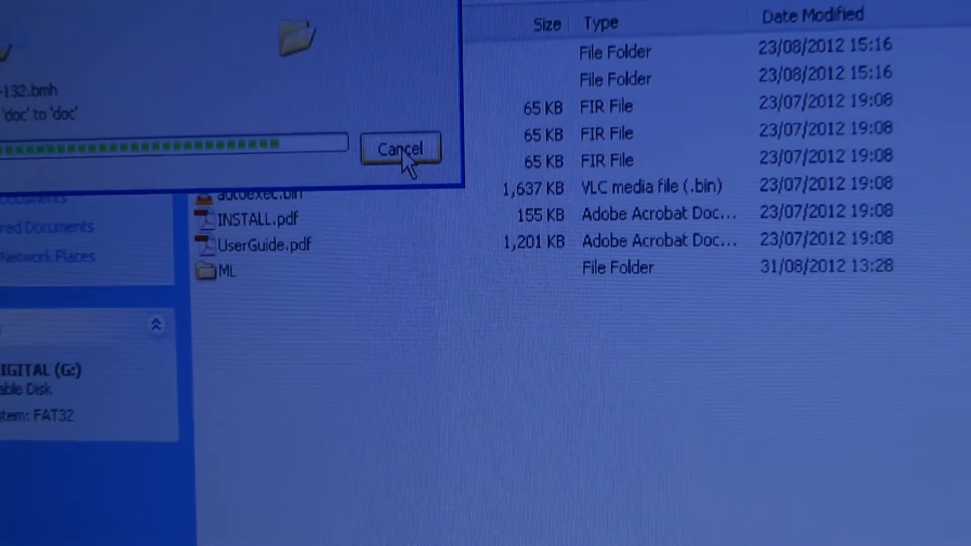
click(400, 149)
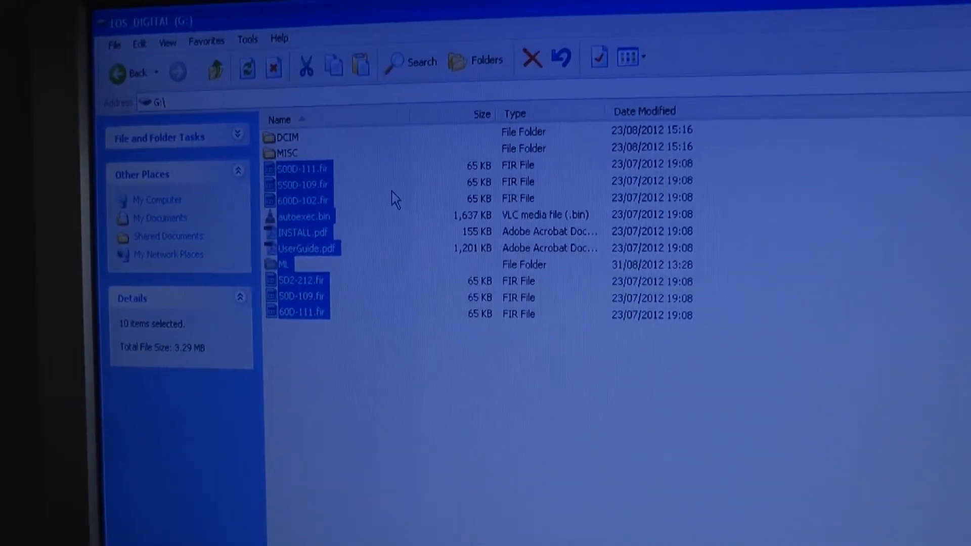